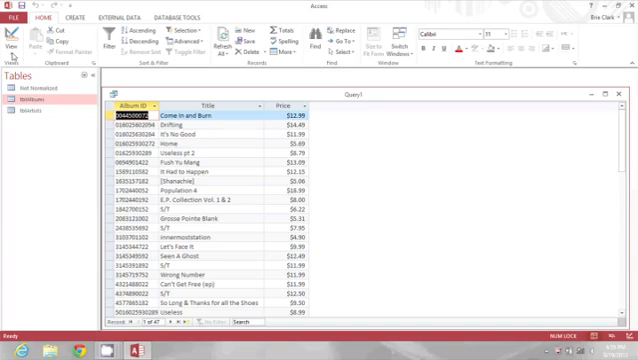
- Switch Query1 to Design View to add a calculated column
{"action": "left_click", "coordinate": [12, 44]}
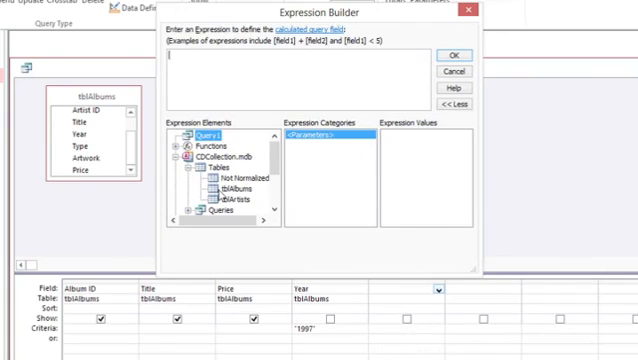
- Build the expression Round([tblAlbums]![Price],0) in the Expression Builder
{"action": "left_click", "coordinate": [214, 188]}
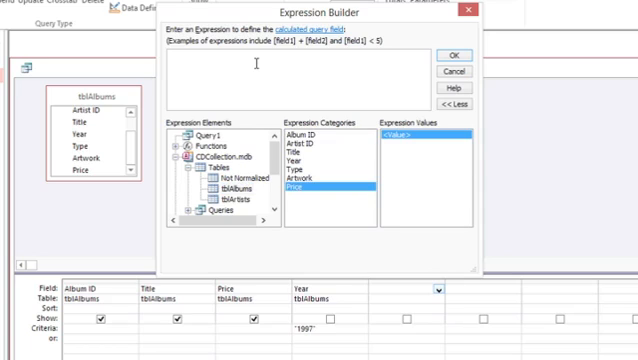
{"action": "type", "text": "Round("}
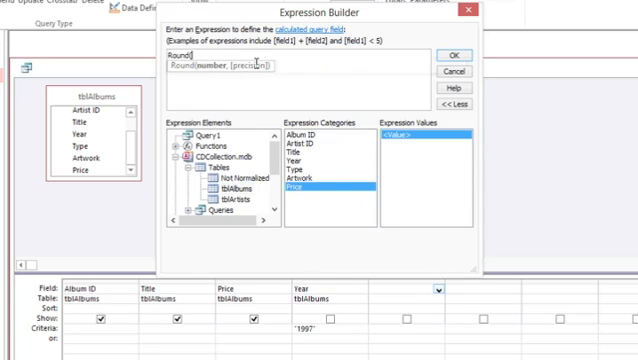
{"action": "double_click", "coordinate": [308, 184]}
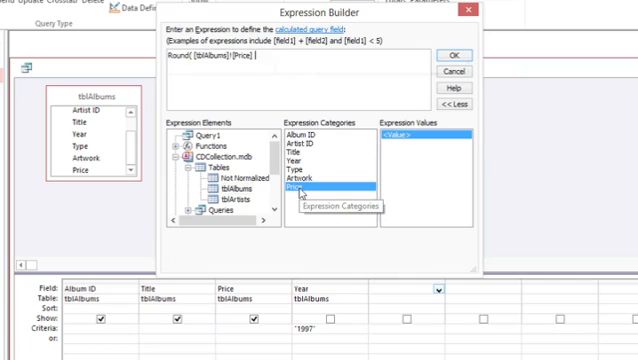
{"action": "type", "text": ","}
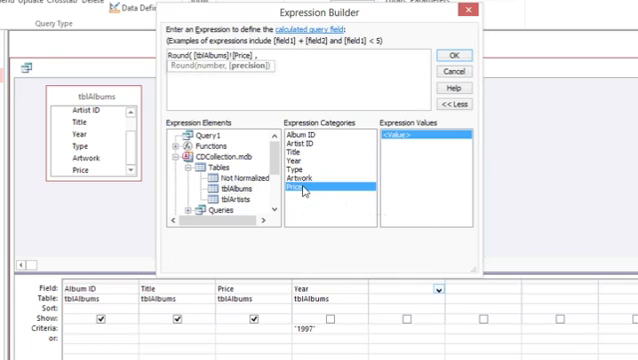
{"action": "type", "text": "0)"}
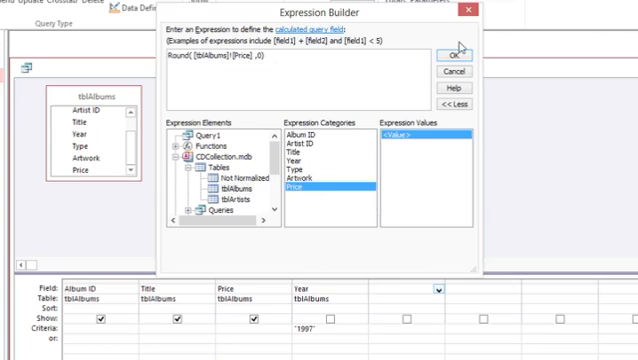
- Accept the rounding expression so Query1 gains an Expr1 rounded-price column
{"action": "left_click", "coordinate": [442, 56]}
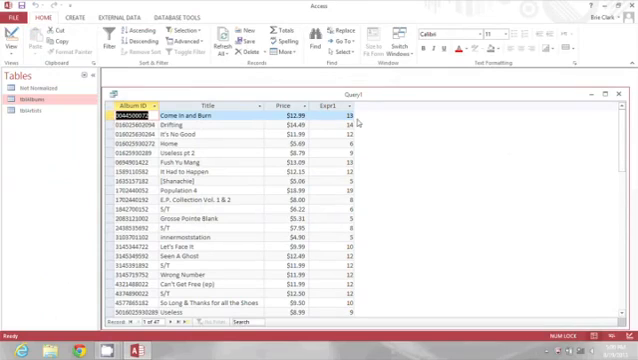
{"action": "mouse_move", "coordinate": [384, 124]}
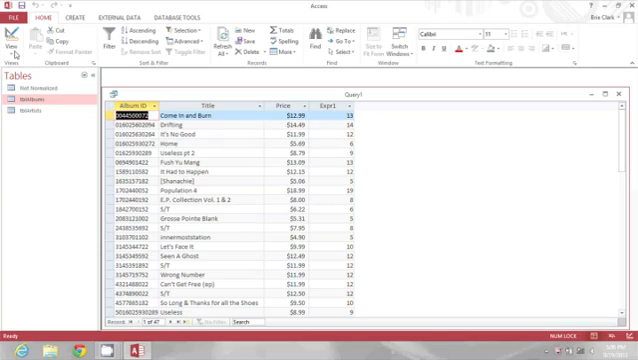
- Return Query1 to Design View and bring up the Expr1 column's options
{"action": "left_click", "coordinate": [16, 30]}
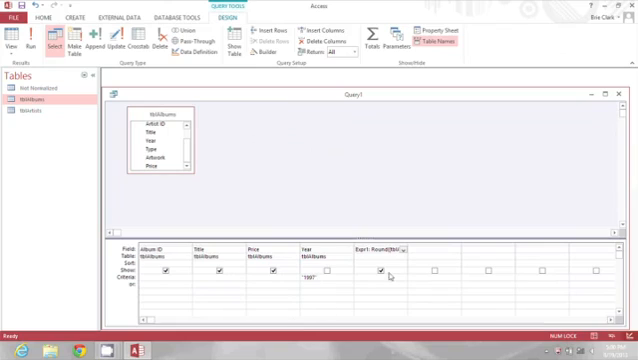
{"action": "right_click", "coordinate": [390, 278]}
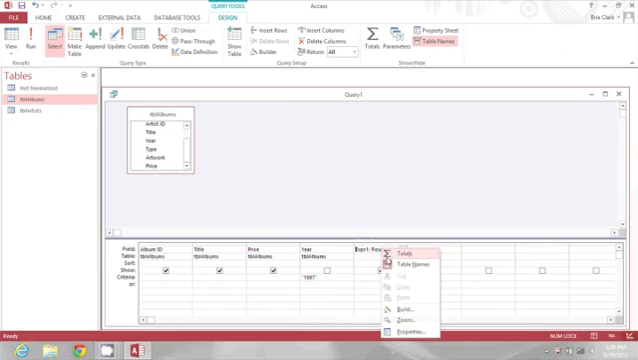